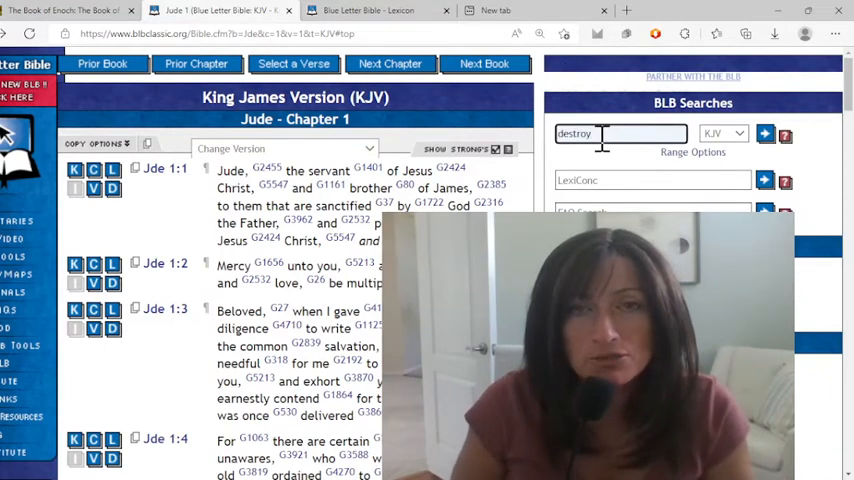
Clear the earlier term 'destroy' from the BLB Word or Verse search box.
click(620, 132)
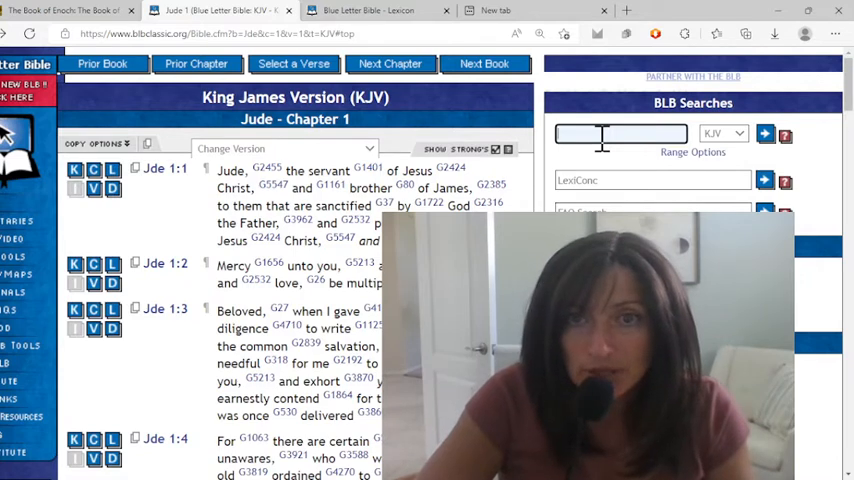
Search 'gen 1' to load Genesis 1 in KJV, skim it, then move on to John 1.
text(gen)
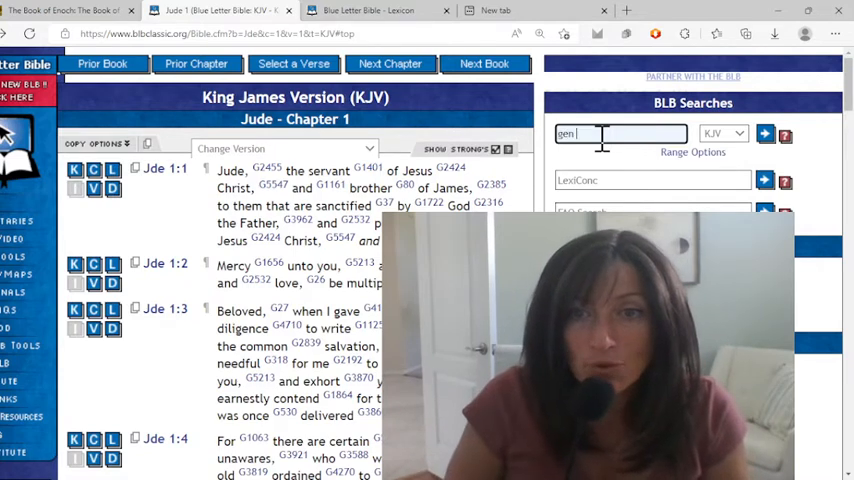
text(1)
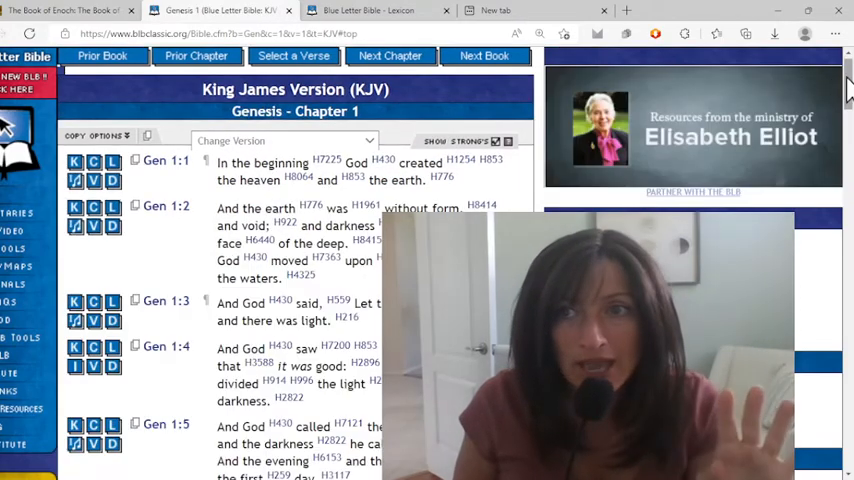
scroll(down, 3)
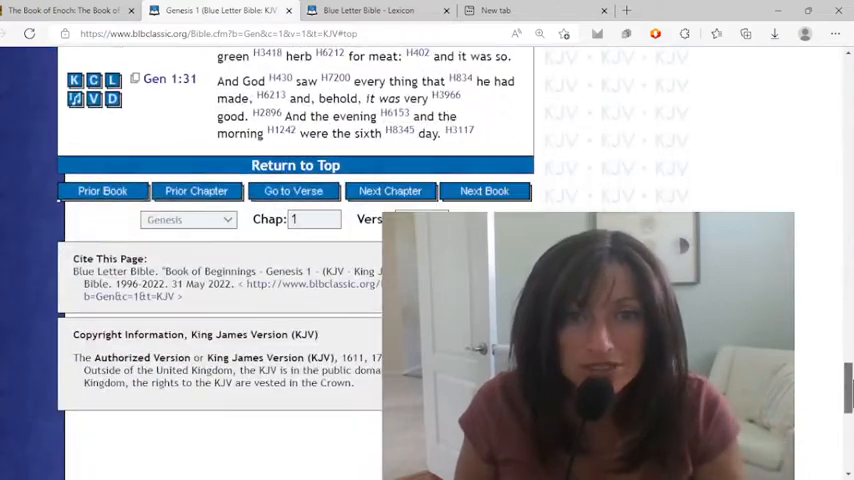
scroll(up, 3)
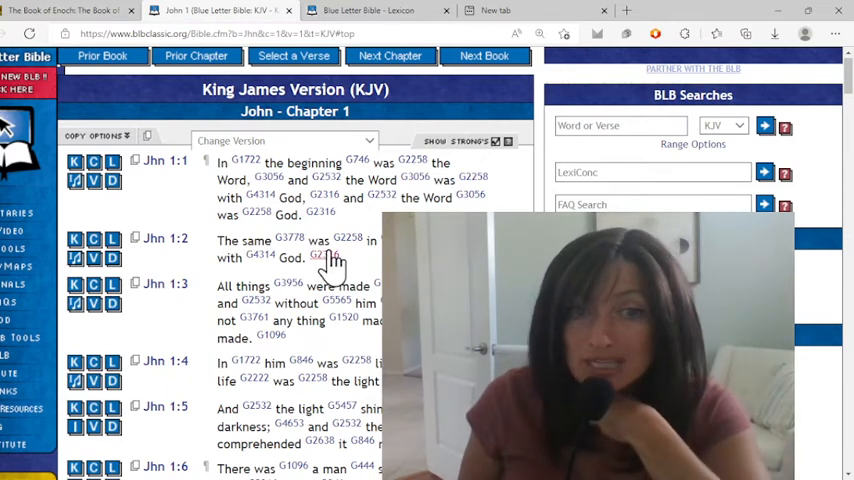
scroll(down, 3)
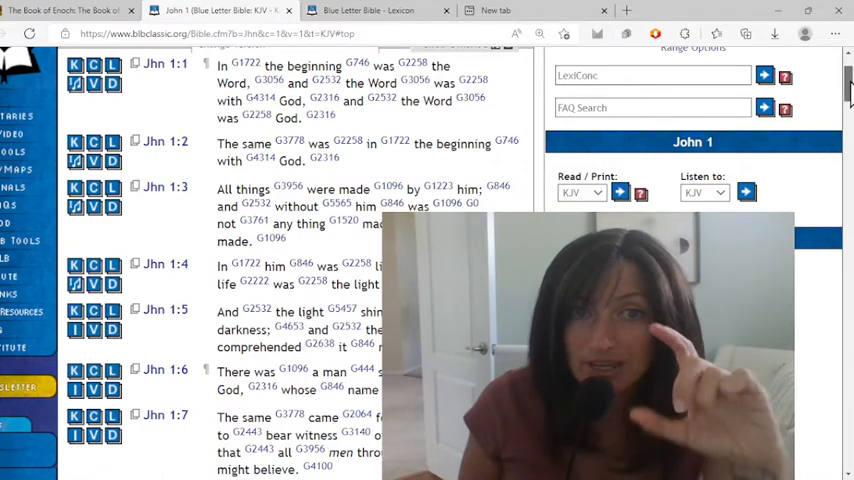
scroll(down, 3)
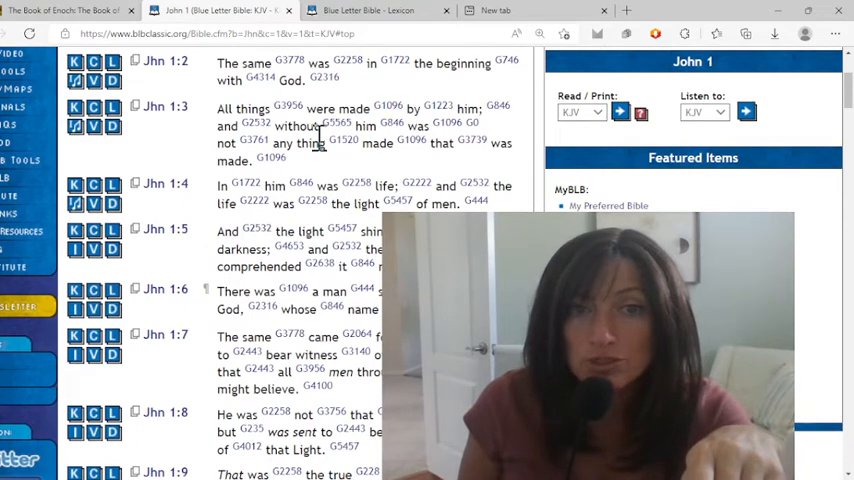
mouse_move(320, 176)
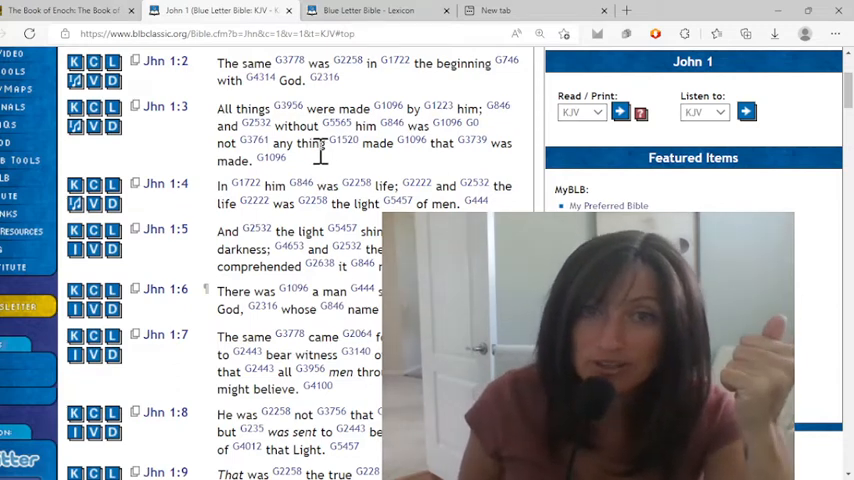
mouse_move(384, 170)
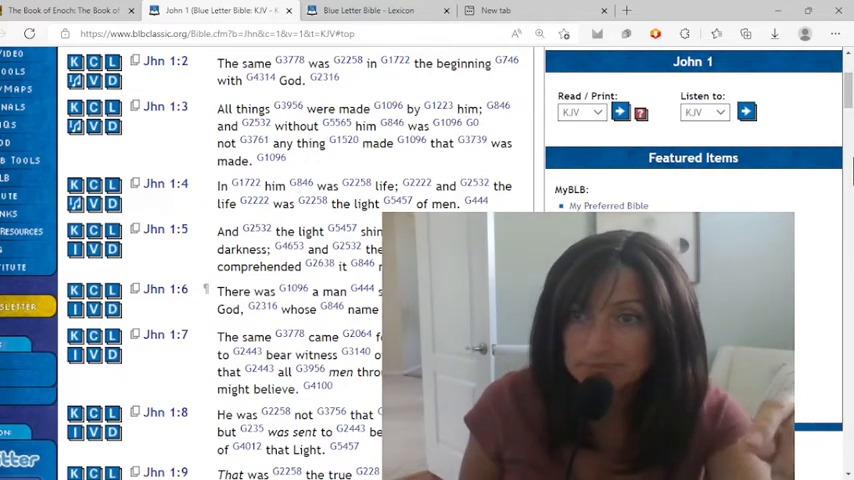
scroll(down, 3)
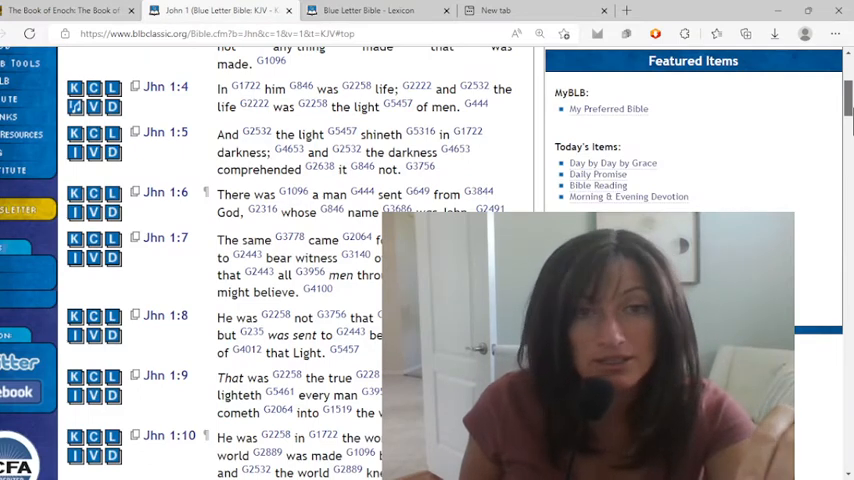
scroll(down, 3)
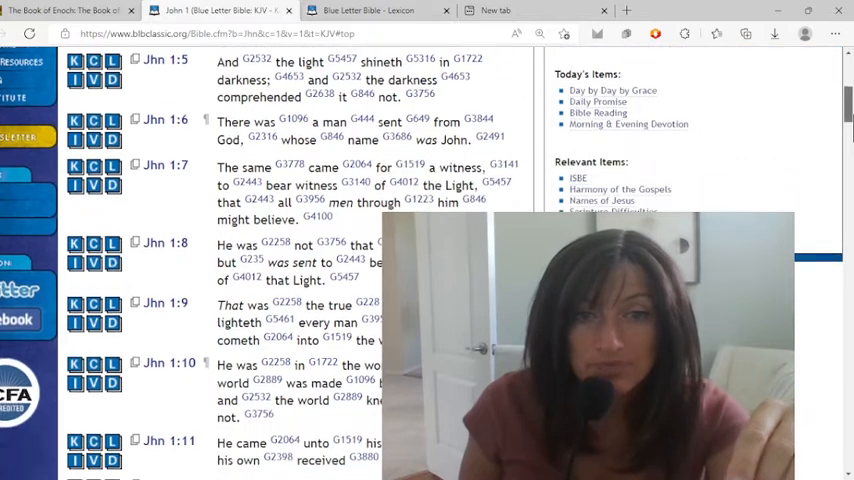
scroll(down, 3)
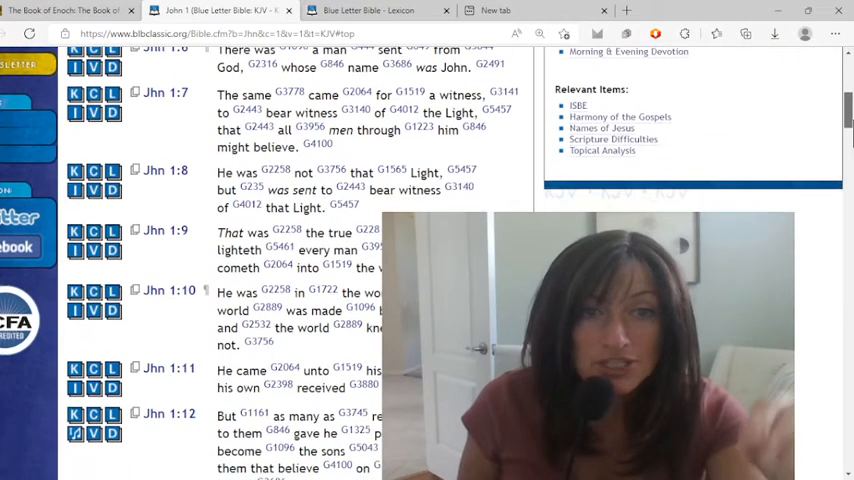
scroll(down, 3)
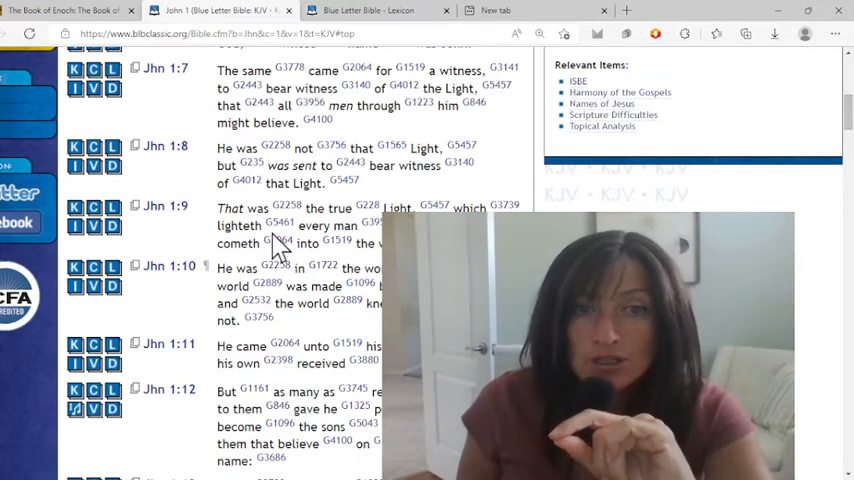
mouse_move(344, 226)
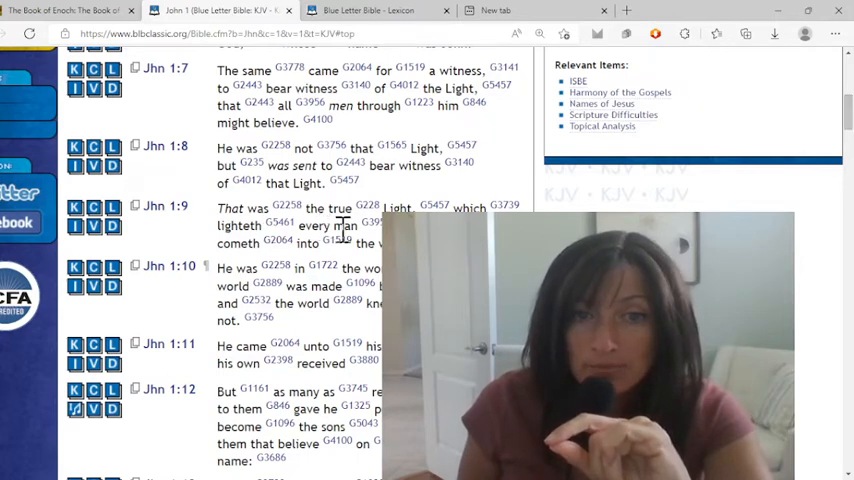
mouse_move(312, 268)
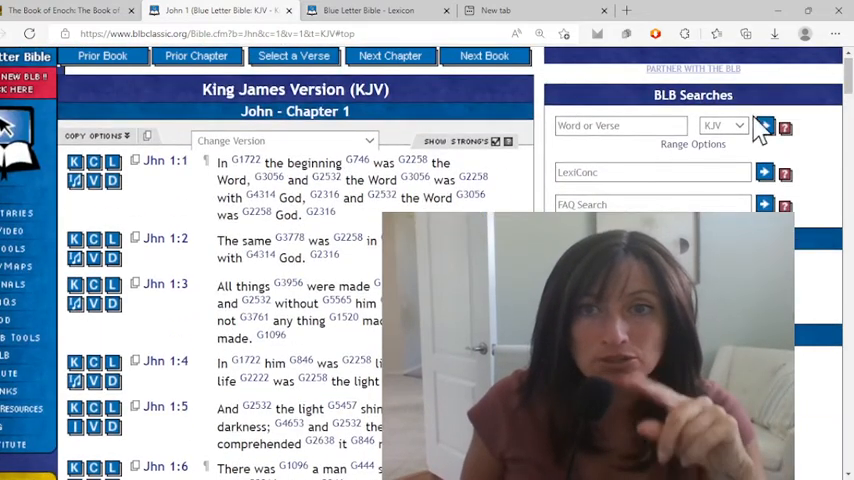
Enter 'titus' in the Word or Verse box to jump to Titus 1 in KJV.
click(620, 126)
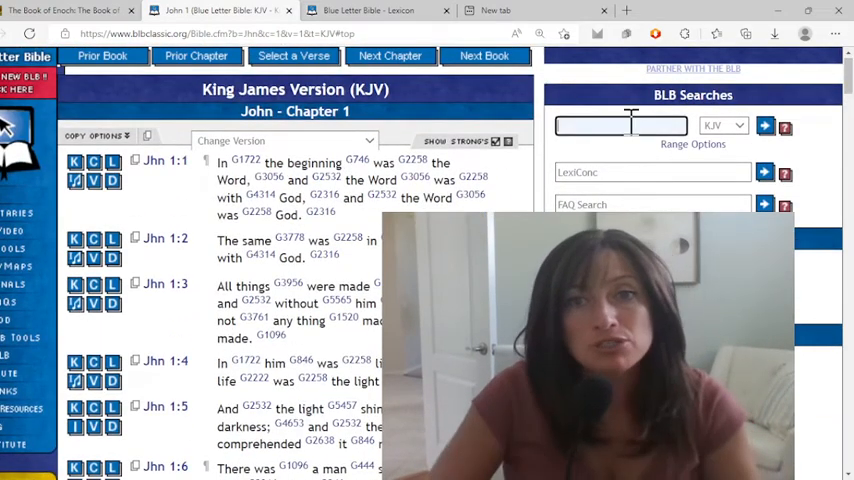
text(titus)
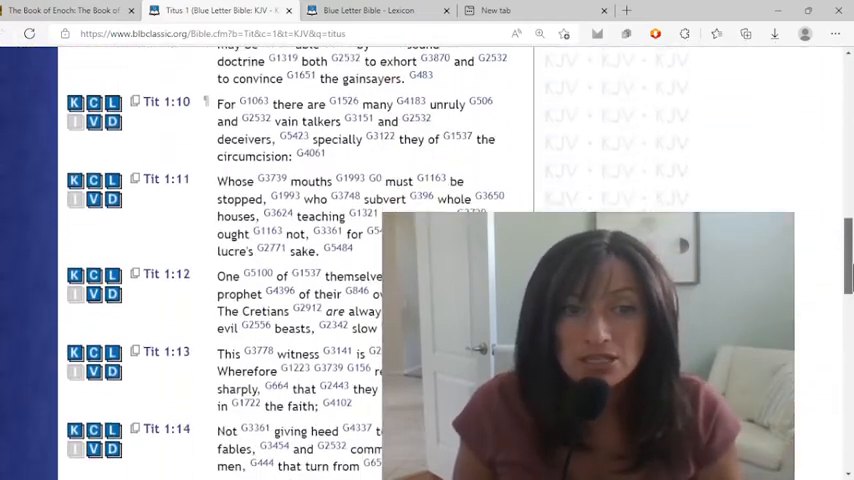
scroll(down, 3)
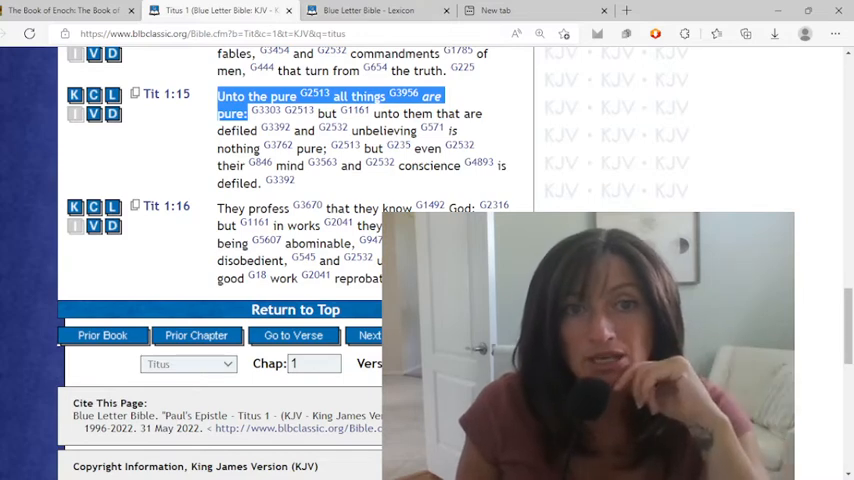
mouse_move(290, 160)
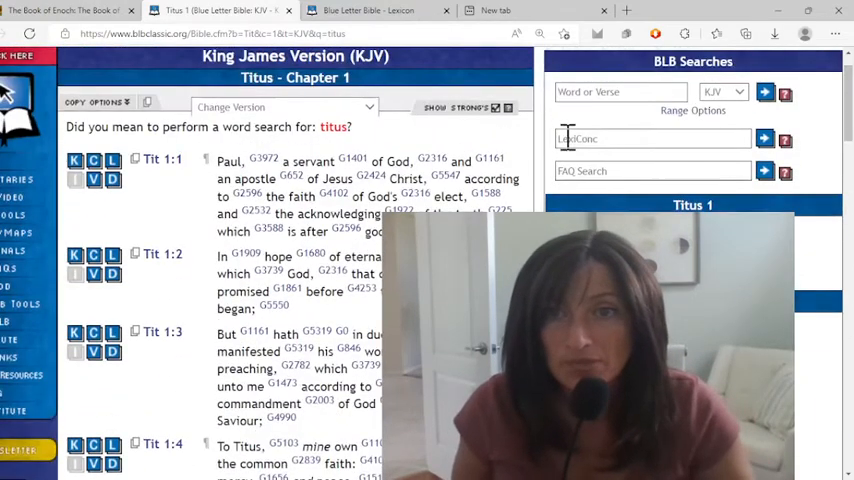
Search 'gen' for Genesis 3 and read down through verses 3:18–3:23.
text(gen)
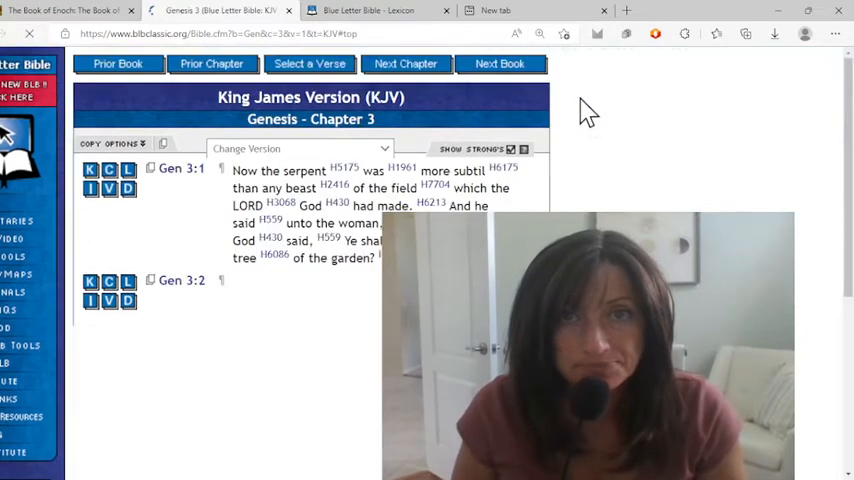
scroll(down, 3)
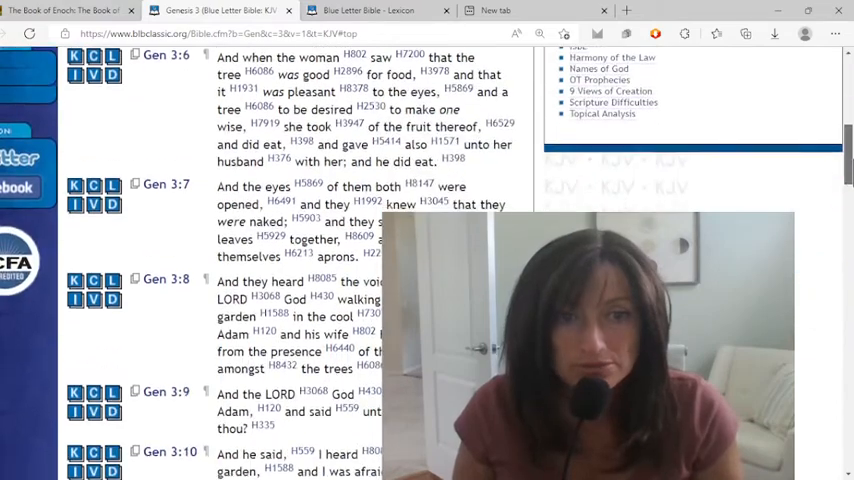
scroll(down, 3)
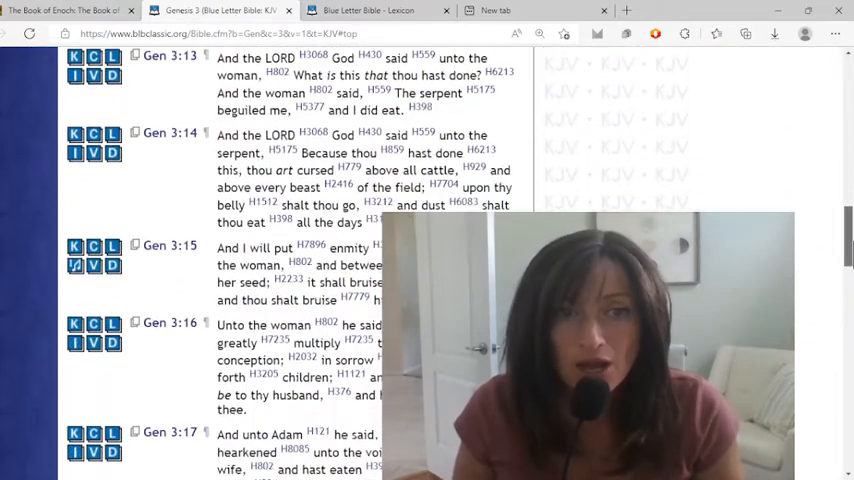
scroll(down, 3)
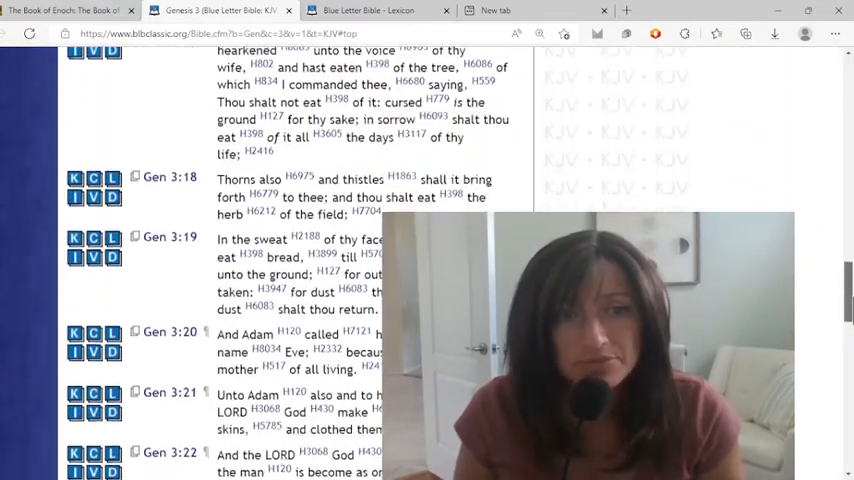
scroll(down, 3)
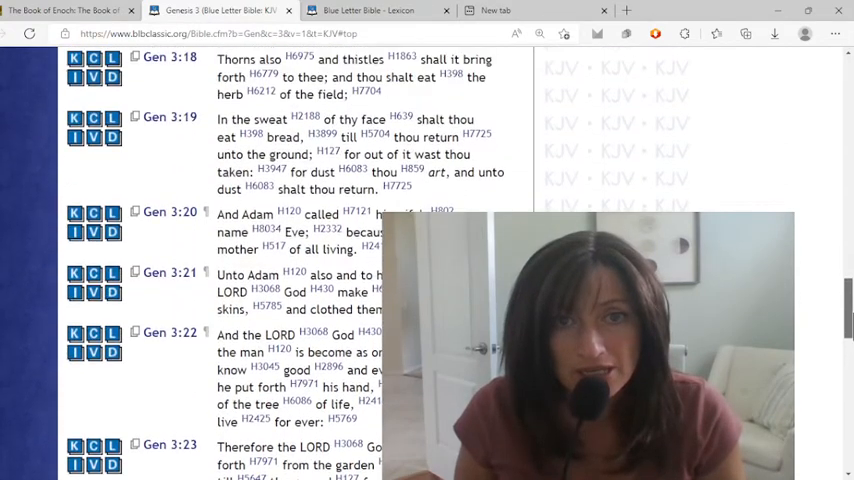
scroll(up, 3)
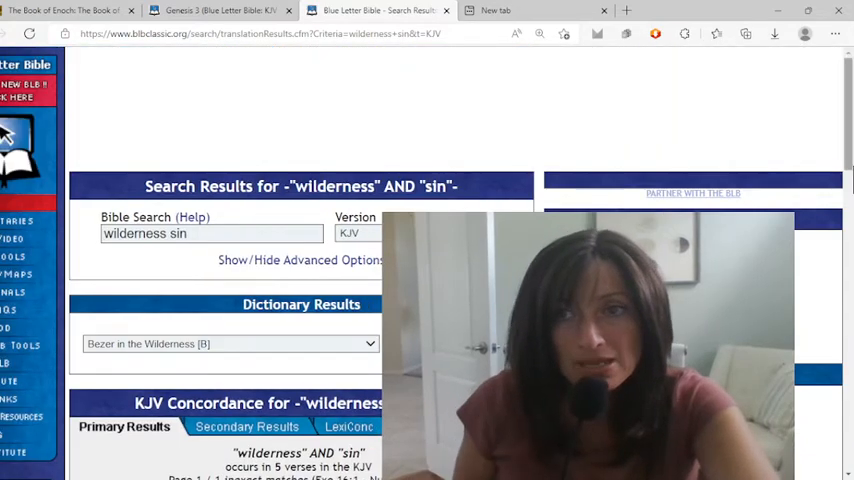
scroll(down, 3)
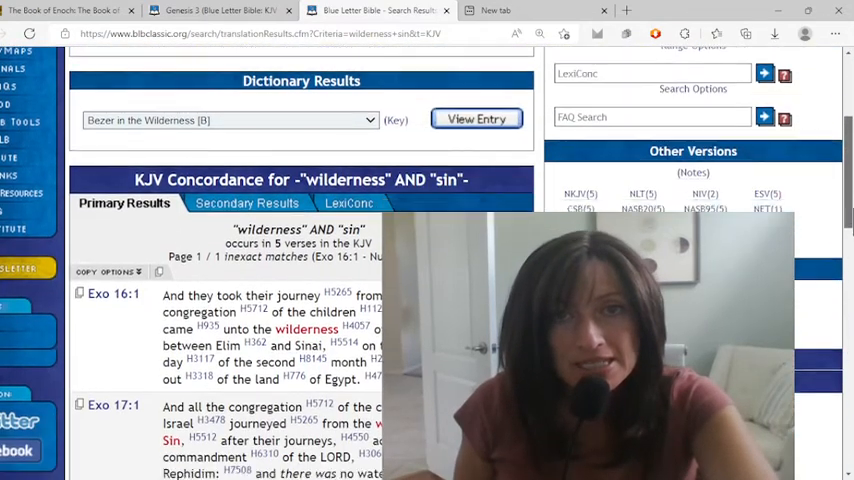
scroll(down, 3)
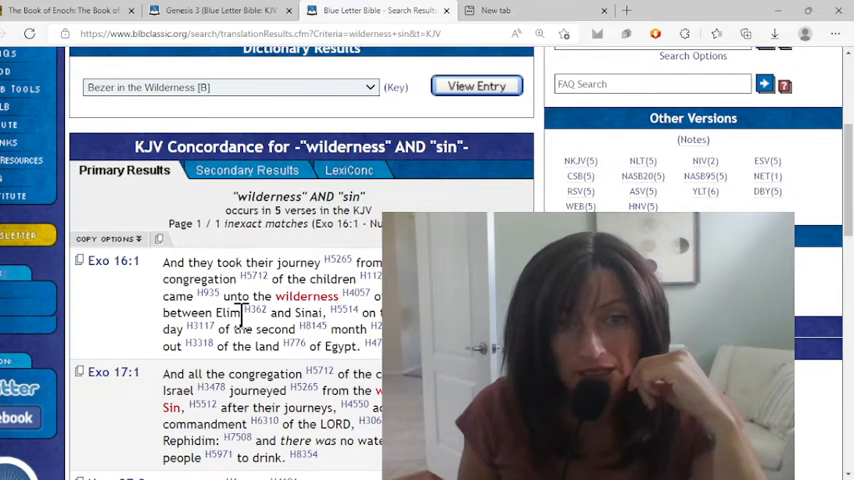
double_click(304, 312)
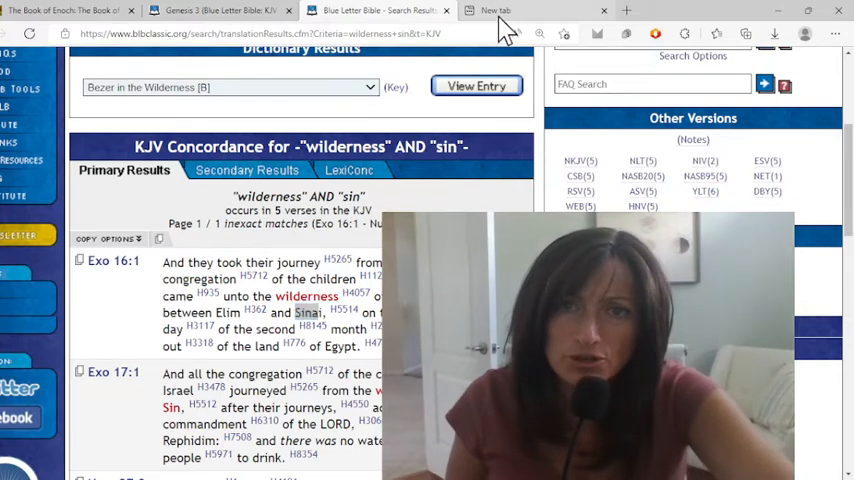
Switch to the new browser tab to head to the dictionary site.
click(496, 10)
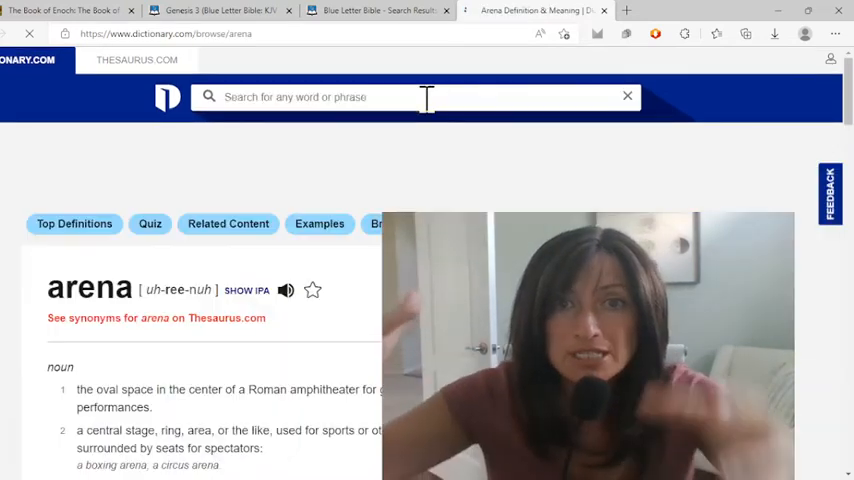
Search Dictionary.com for 'arena' to show its definition entry.
text(arena)
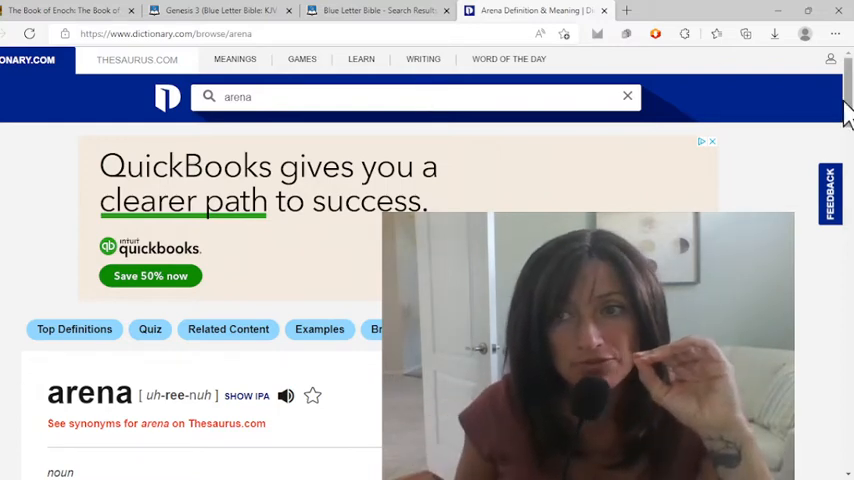
scroll(down, 3)
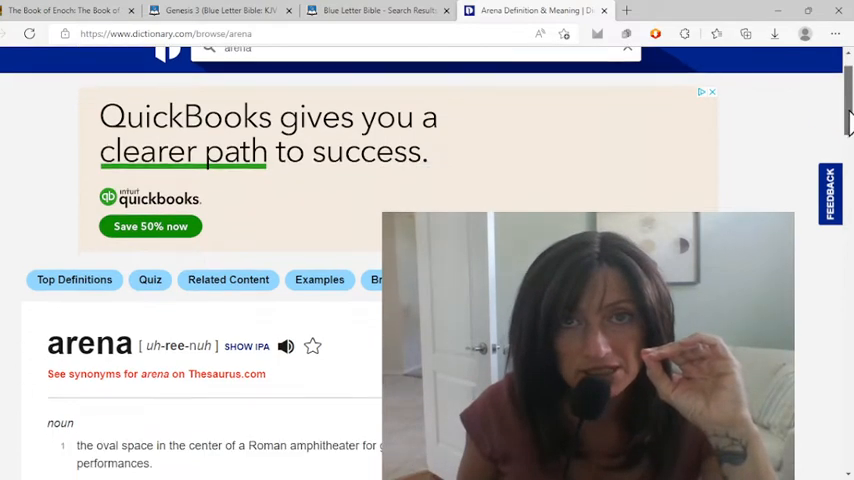
scroll(down, 3)
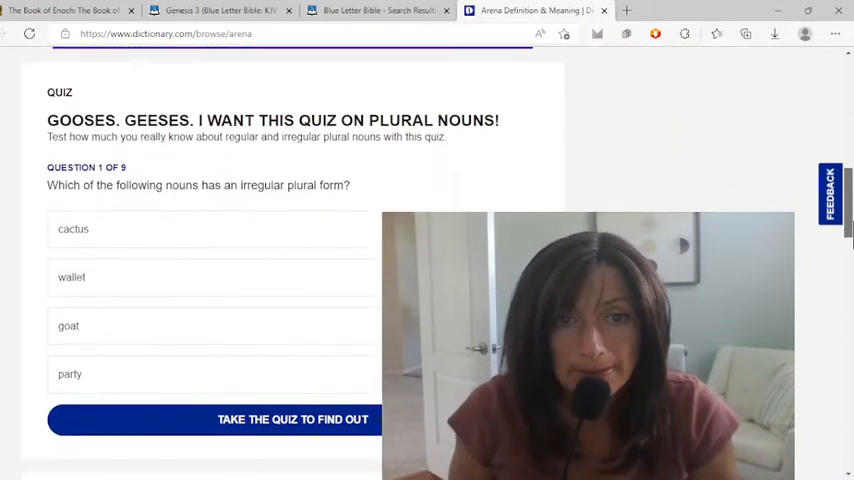
scroll(down, 3)
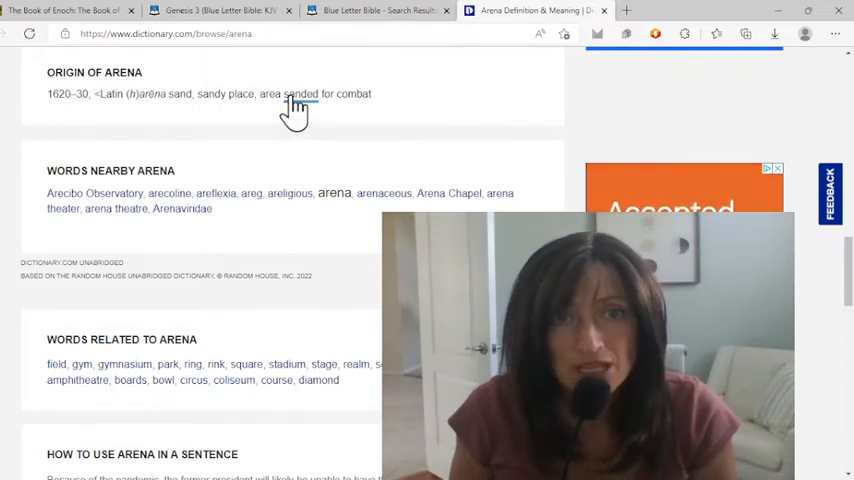
mouse_move(350, 110)
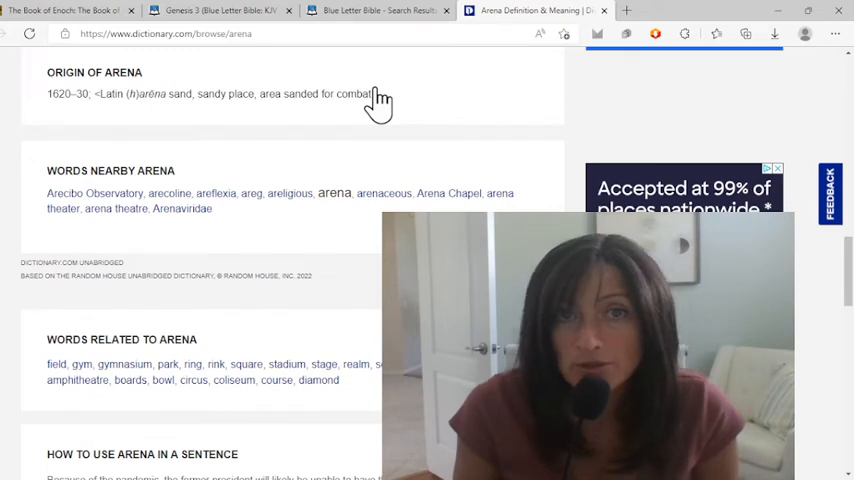
mouse_move(384, 100)
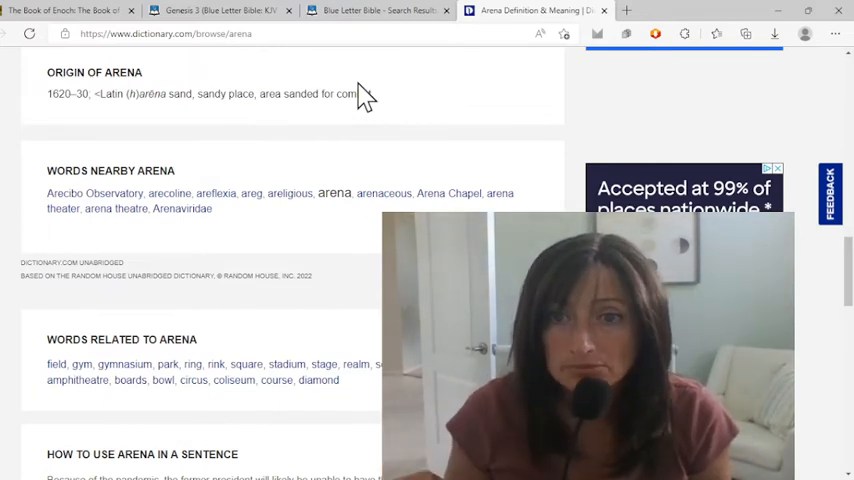
mouse_move(384, 76)
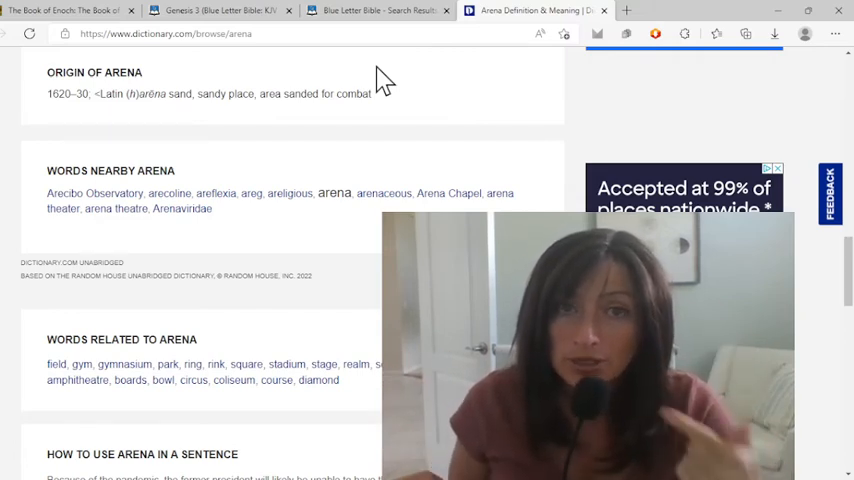
Run the KJV concordance search 'be ye transformed' (Romans 12:2), then search 'first adam'.
click(376, 12)
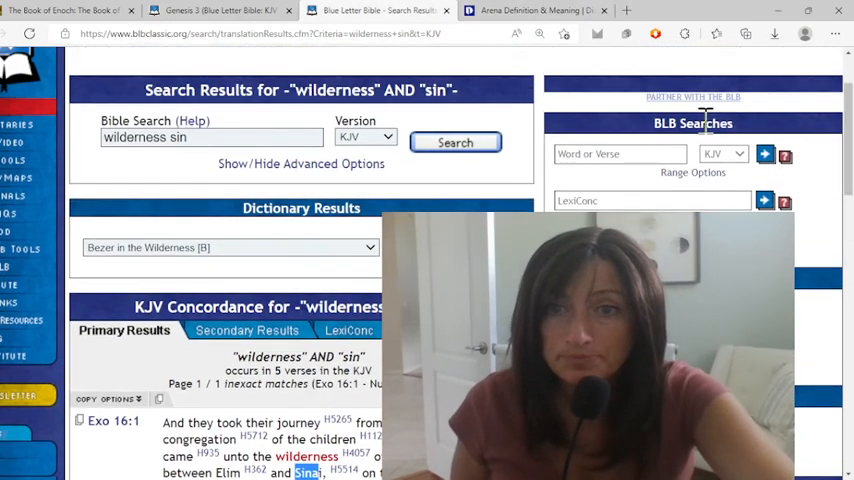
text(be ye transf)
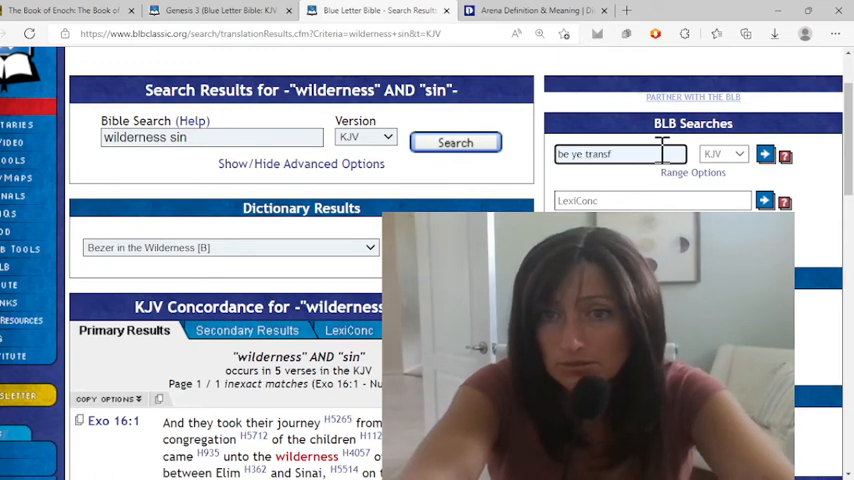
click(764, 154)
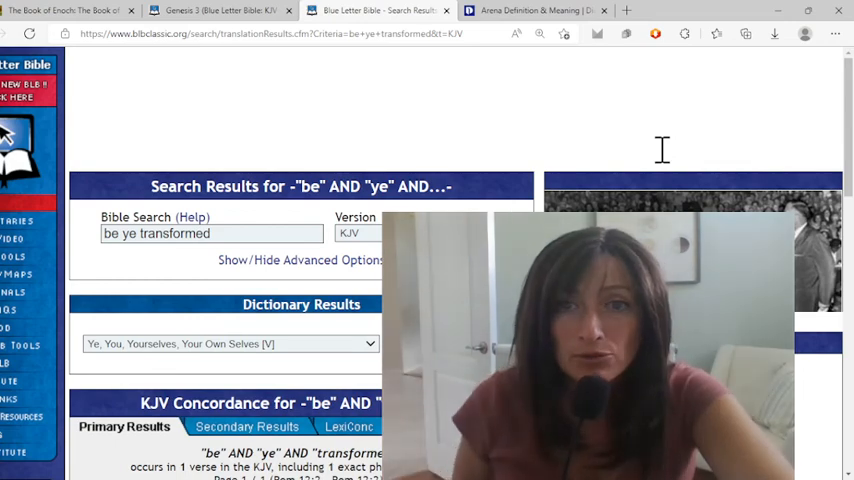
scroll(down, 3)
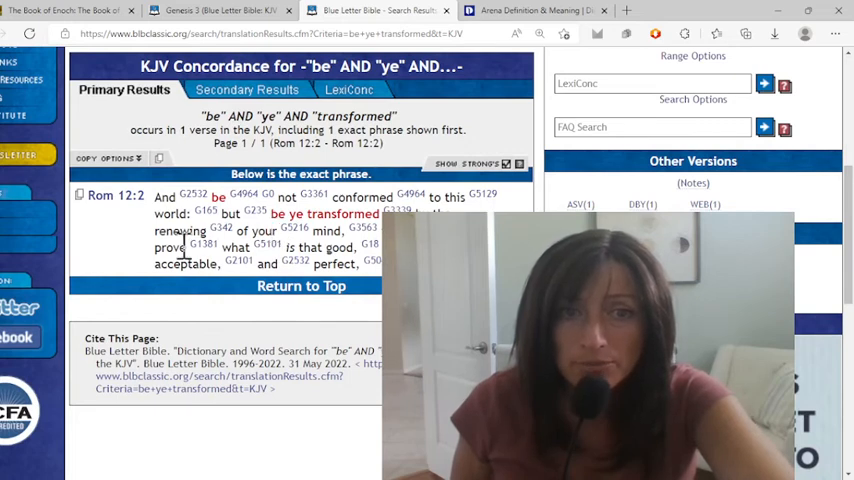
mouse_move(340, 236)
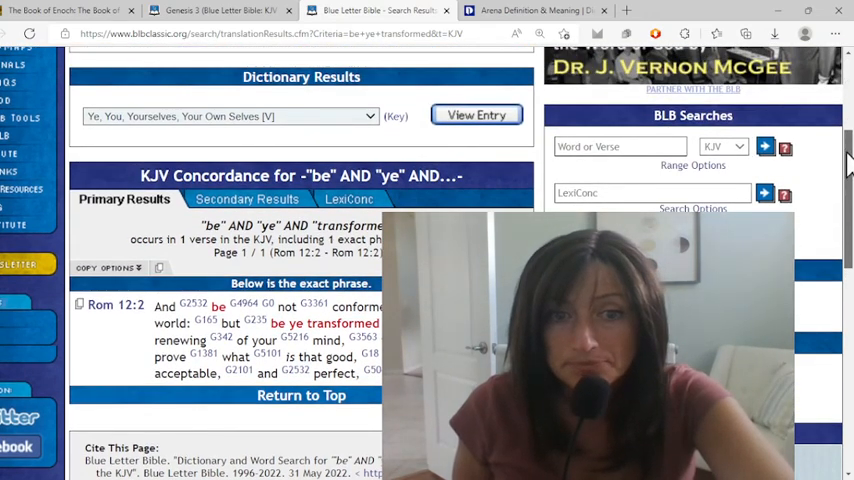
scroll(down, 3)
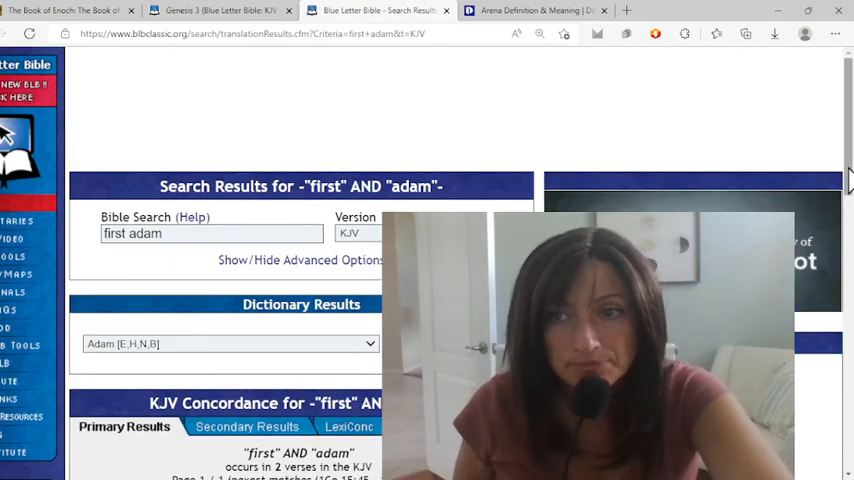
scroll(down, 3)
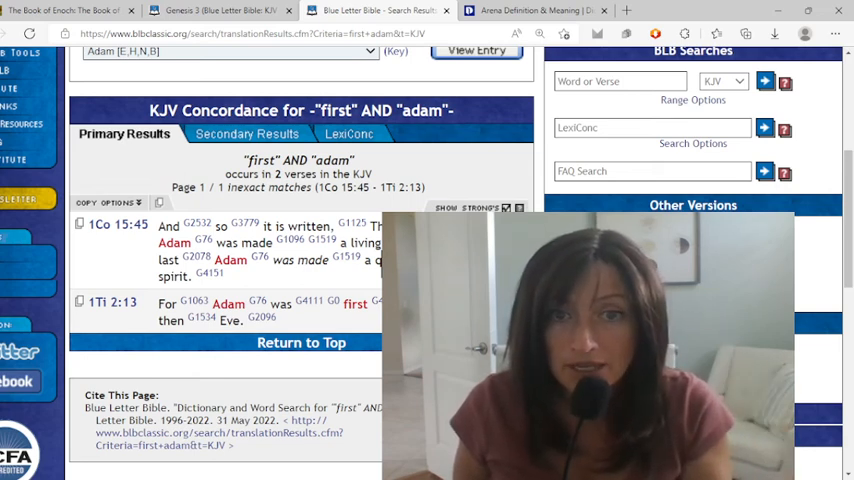
mouse_move(256, 290)
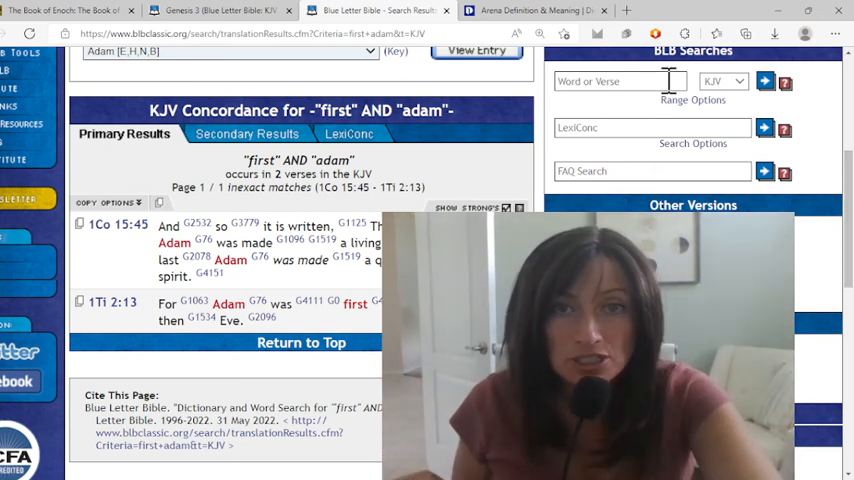
Search 'time fulfil*' in KJV and scroll to its two hits, Job 39:2 and Mark 1:15.
click(616, 80)
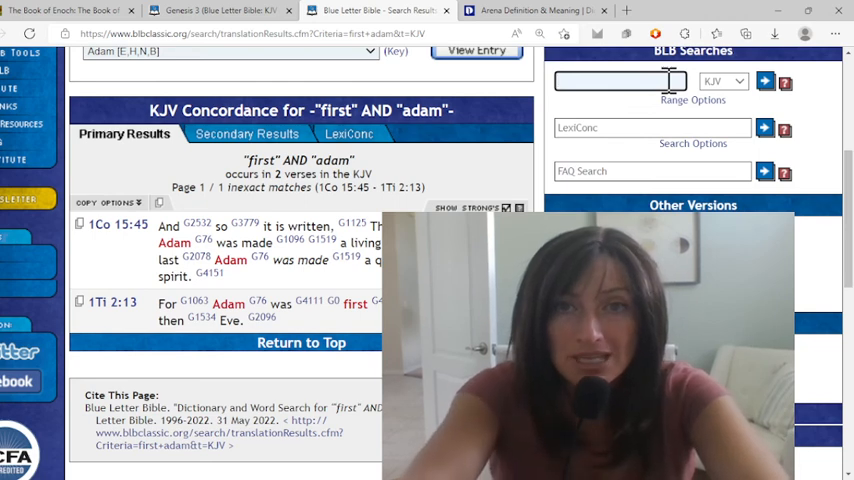
text(time fulfil*)
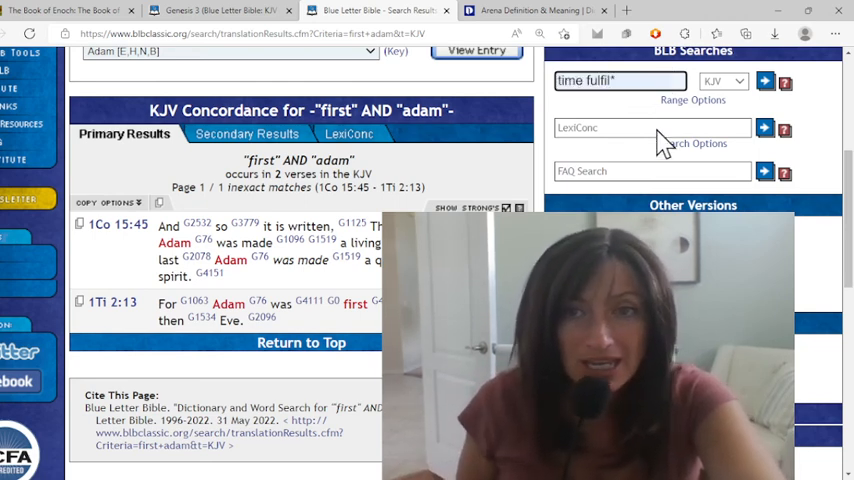
click(764, 80)
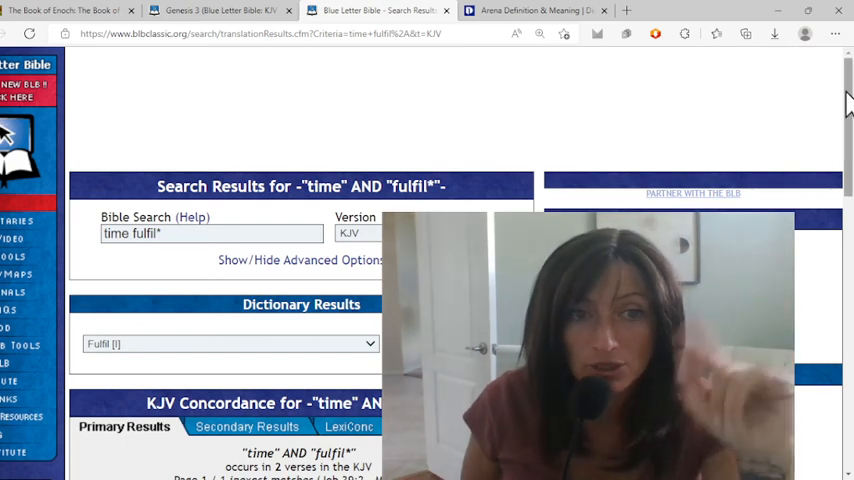
scroll(down, 3)
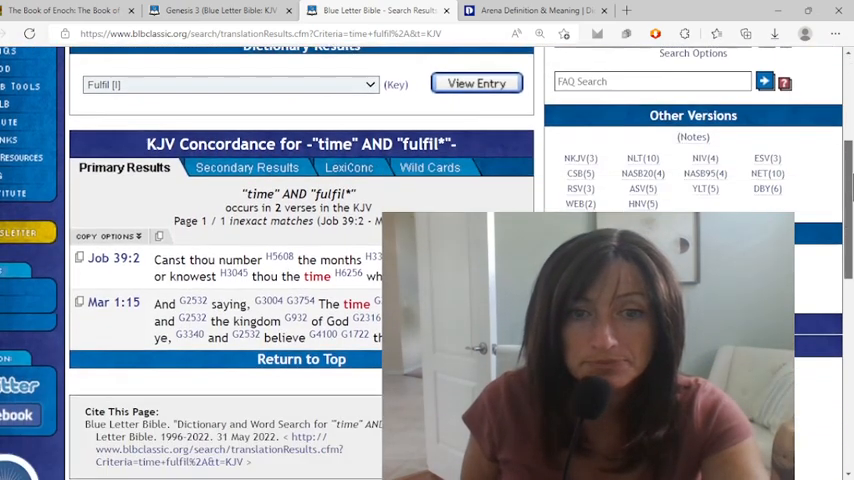
scroll(down, 3)
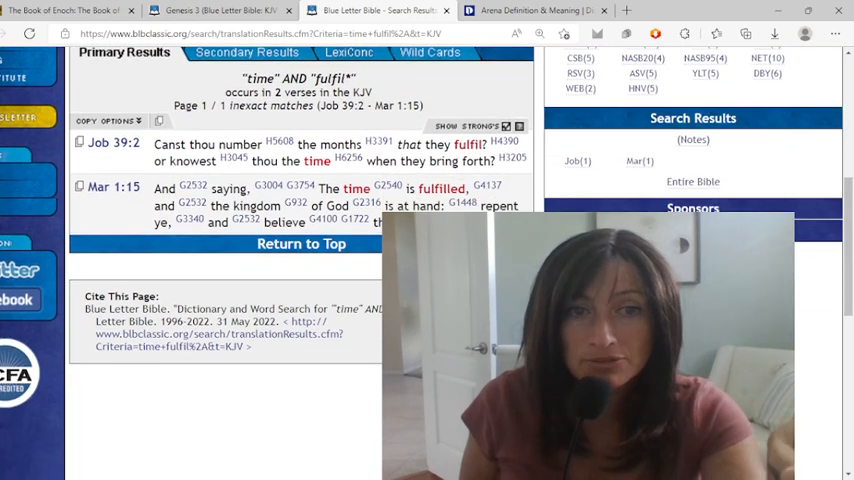